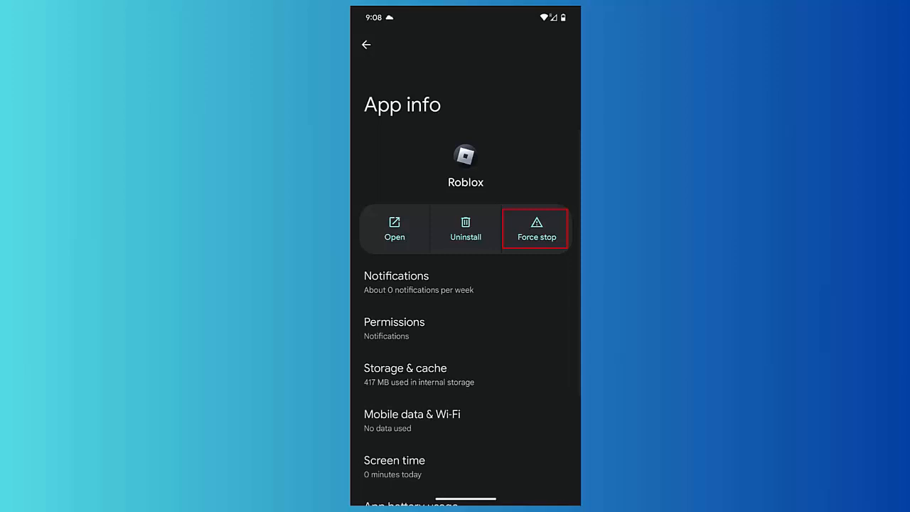
Force stop the Roblox app from its App info screen
{"action": "left_click", "coordinate": [405, 367]}
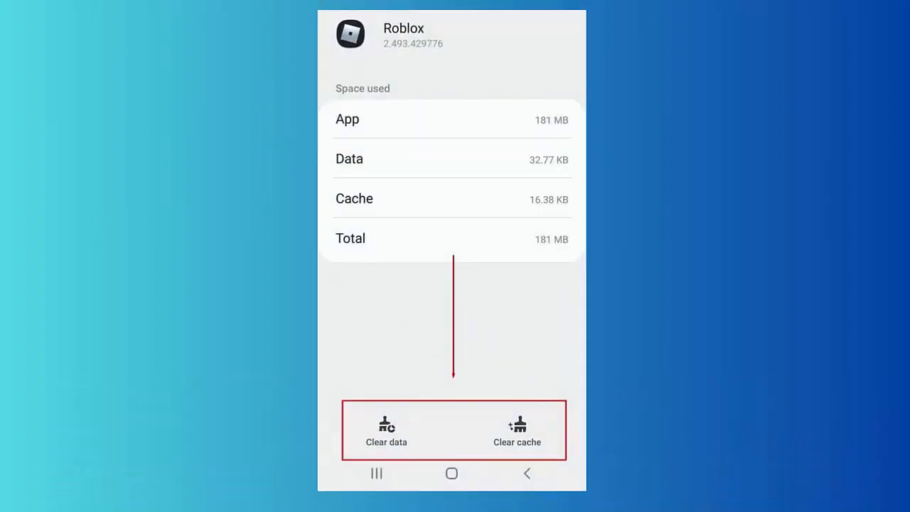